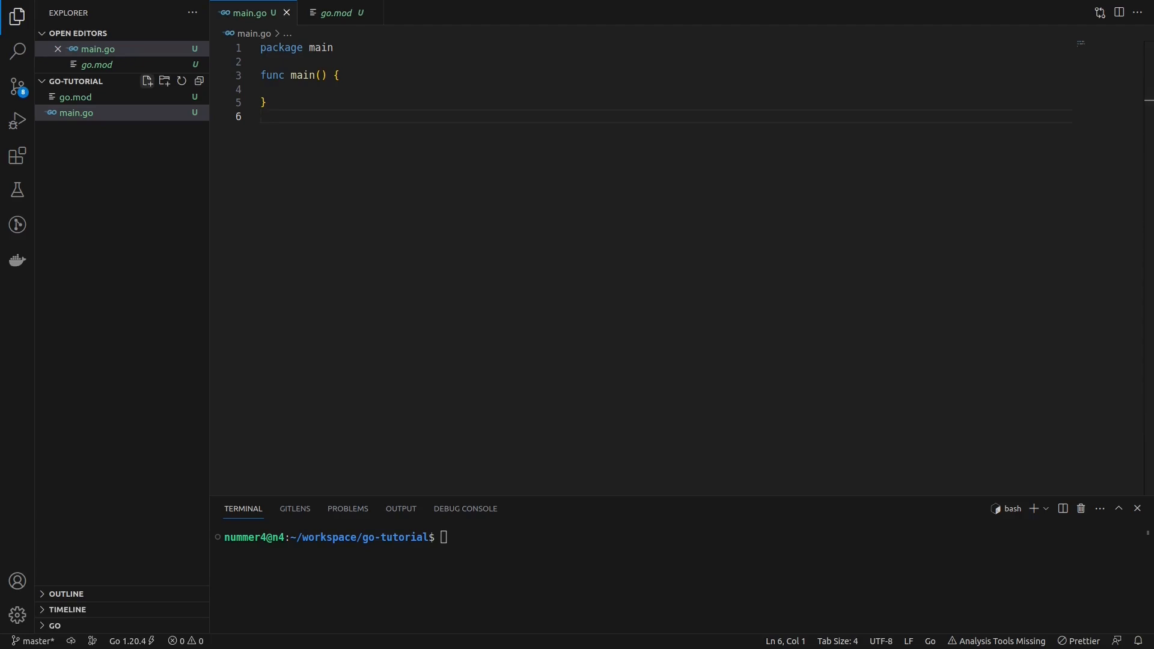
pyautogui.moveTo(146, 80)
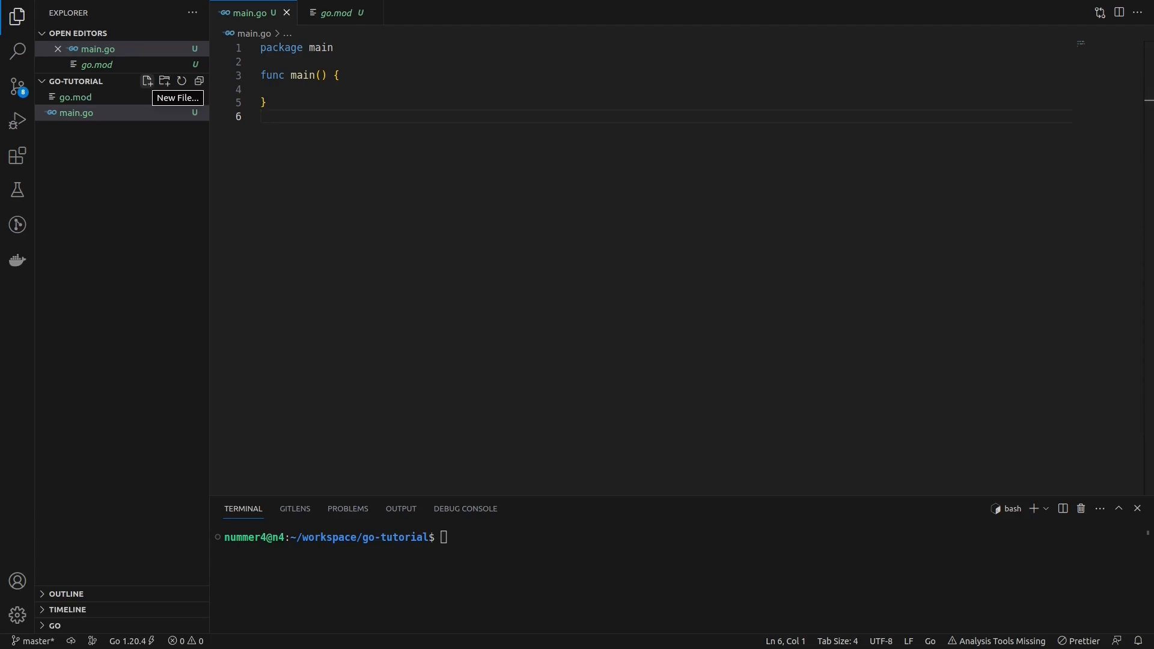
# Create a new outputStrategy.go file in the go-tutorial project
pyautogui.click(147, 81)
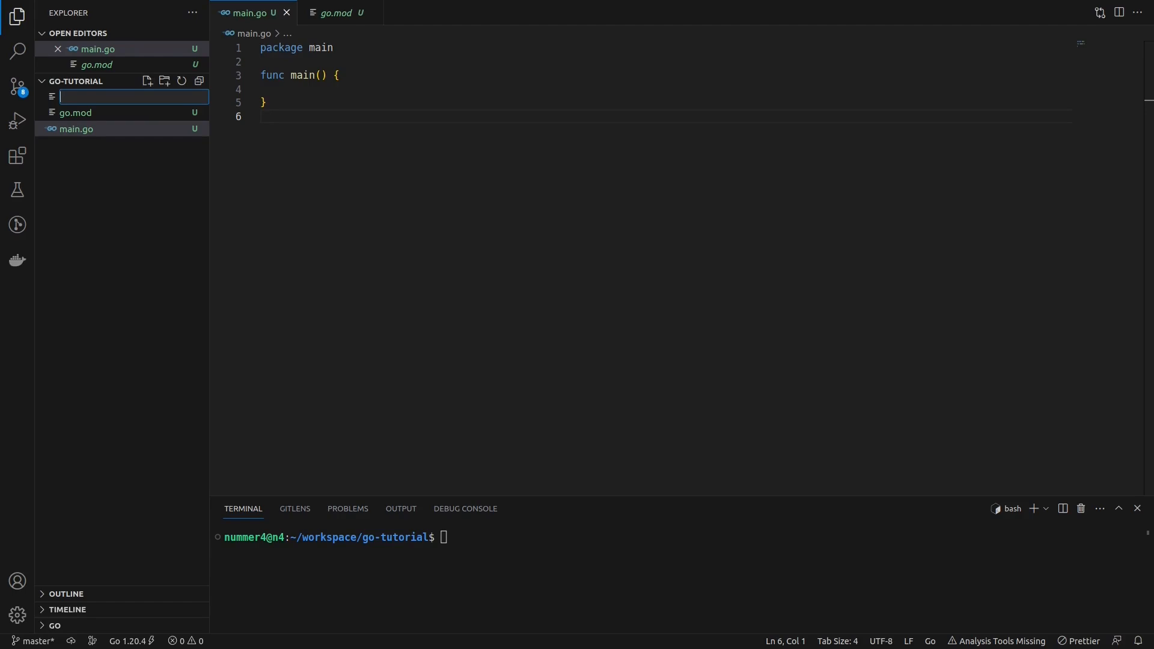
pyautogui.write('outputSt')
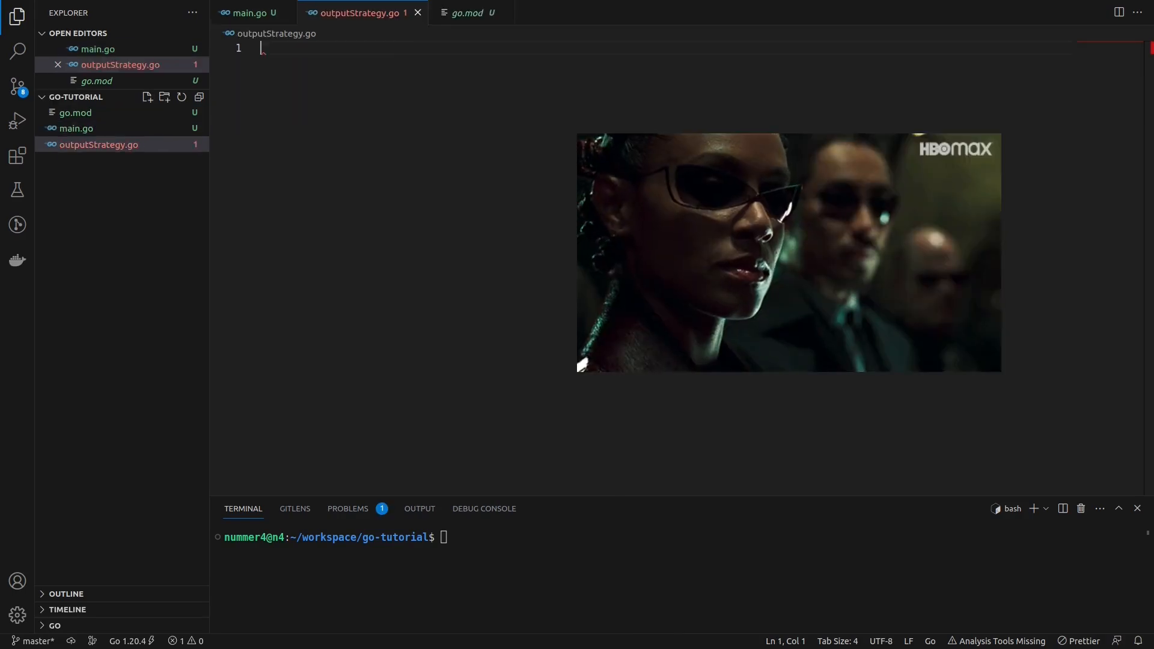
# Declare package main and an outputStrategy interface with createOutput(s string) string
pyautogui.write('package main')
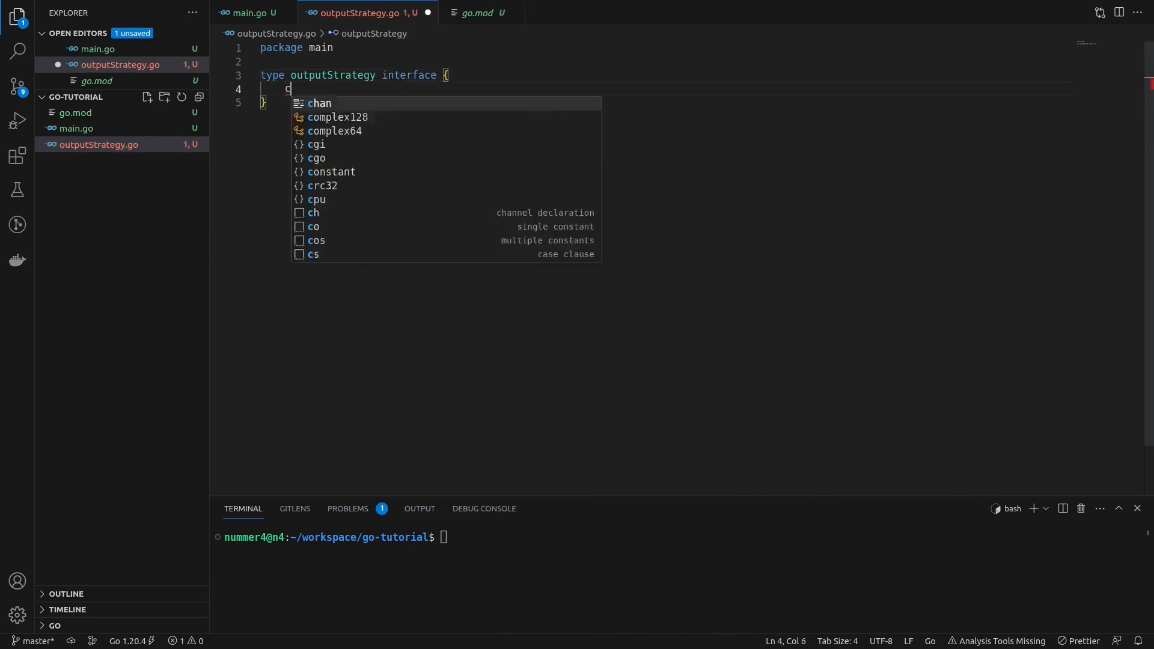
pyautogui.write('createOutput(s )')
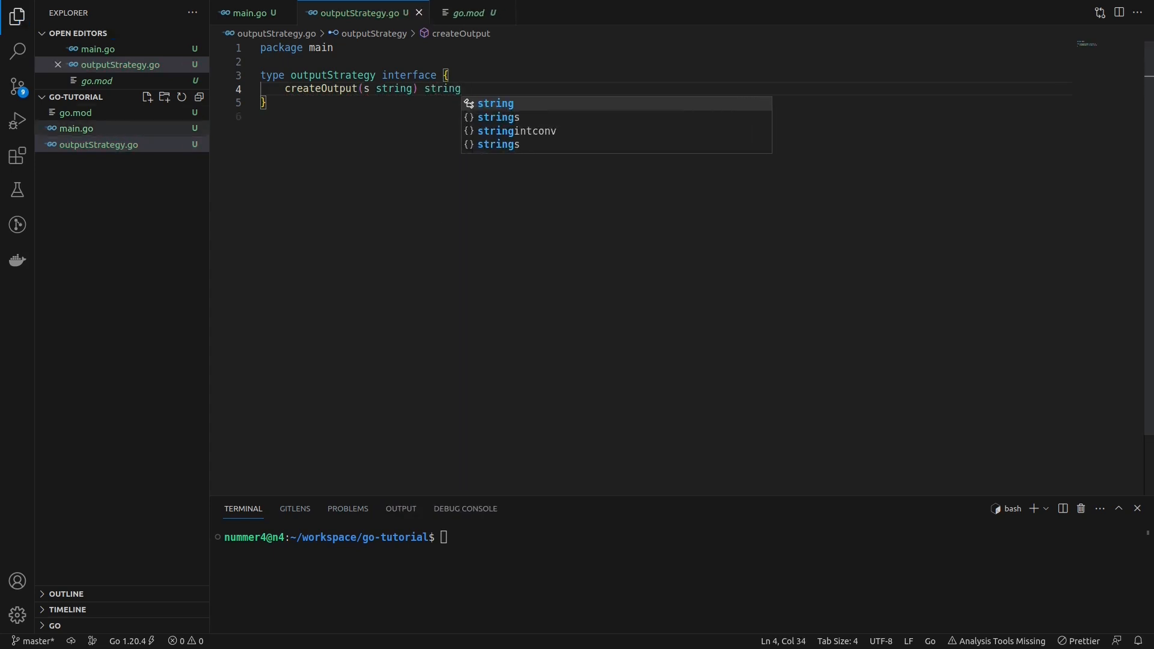
# Add a stringStrategy struct whose createOutput returns s unchanged
pyautogui.write('type')
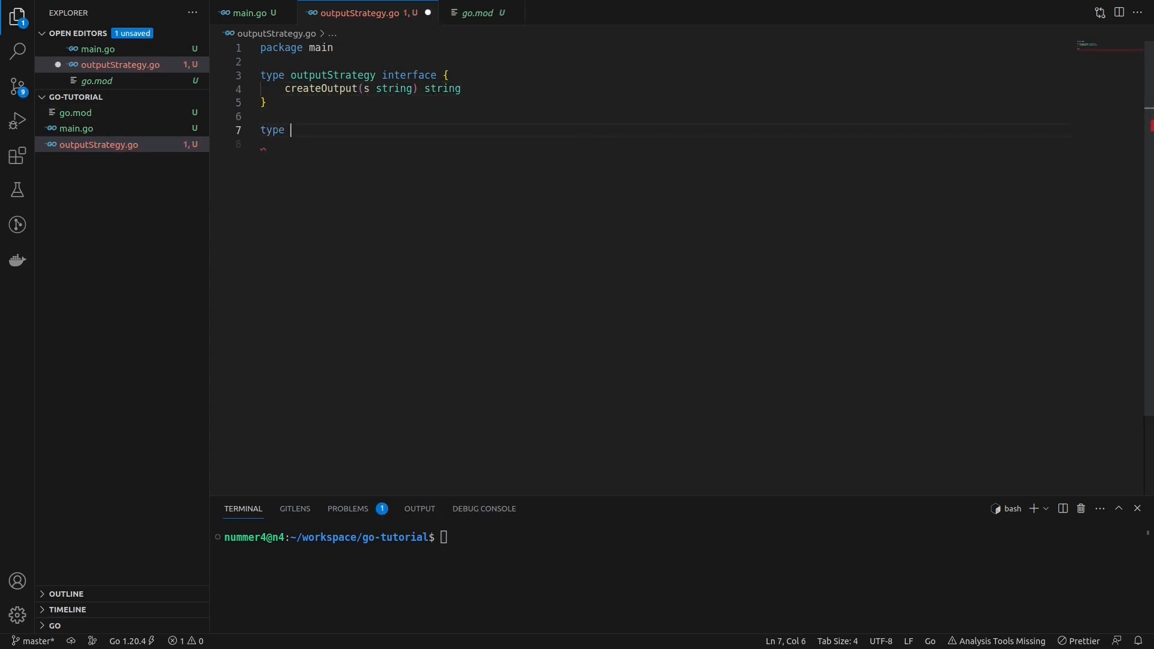
pyautogui.write('stringStrategy struct {')
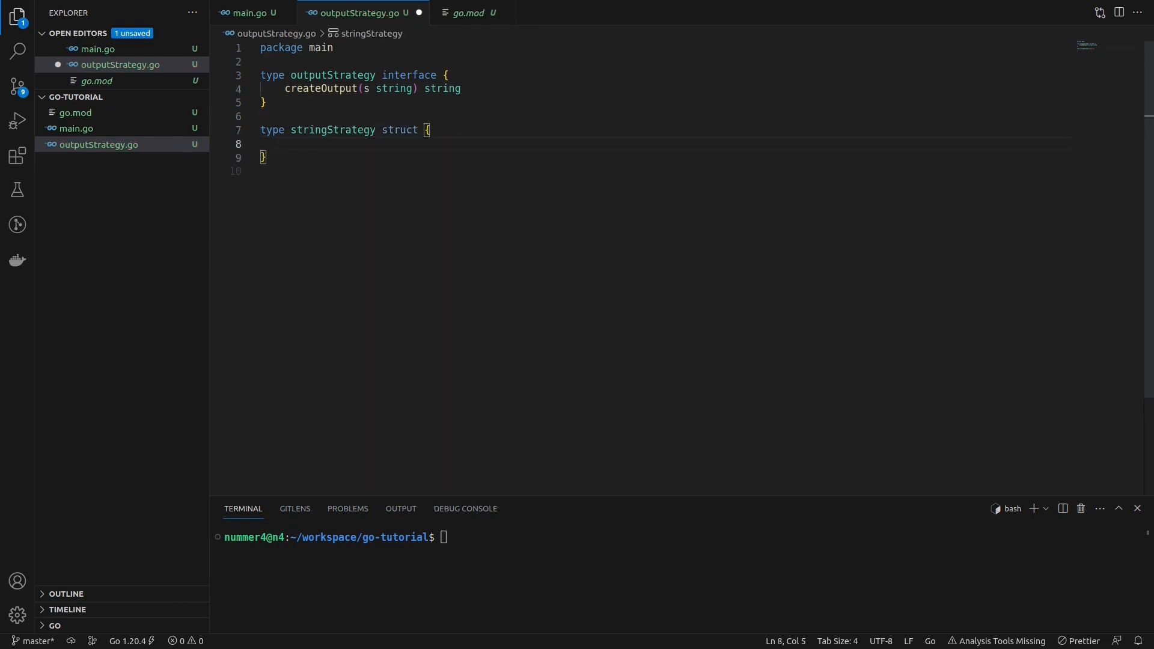
pyautogui.write('func (rcv stringStrategy)')
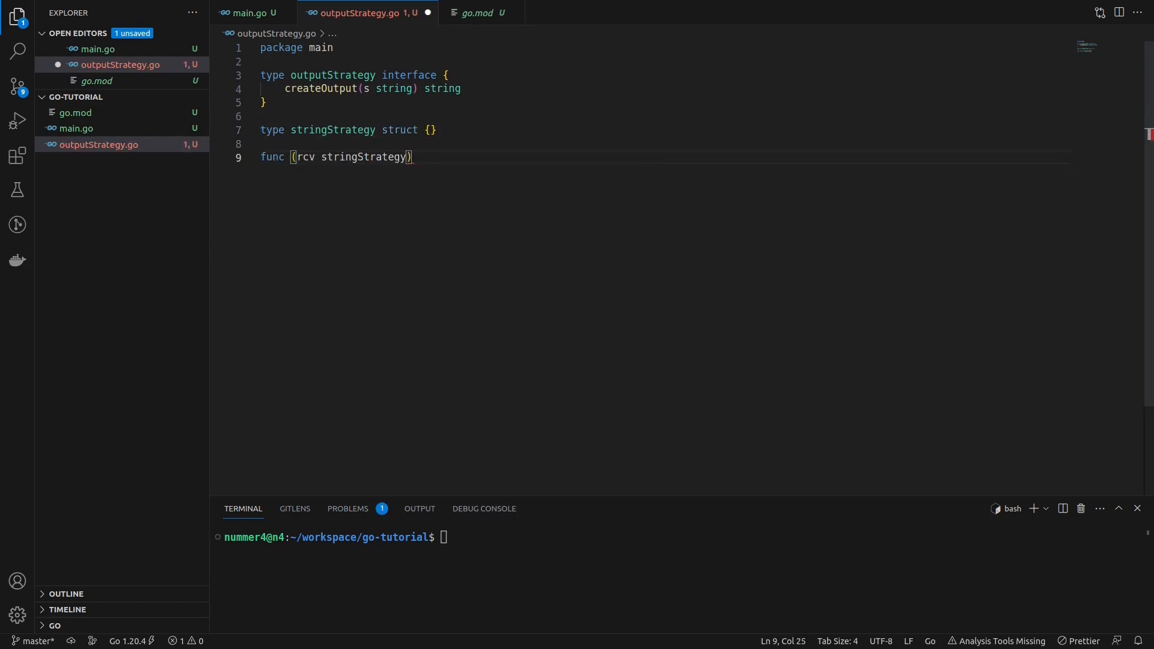
pyautogui.write('createOutput(s string) string {')
pyautogui.write('type')
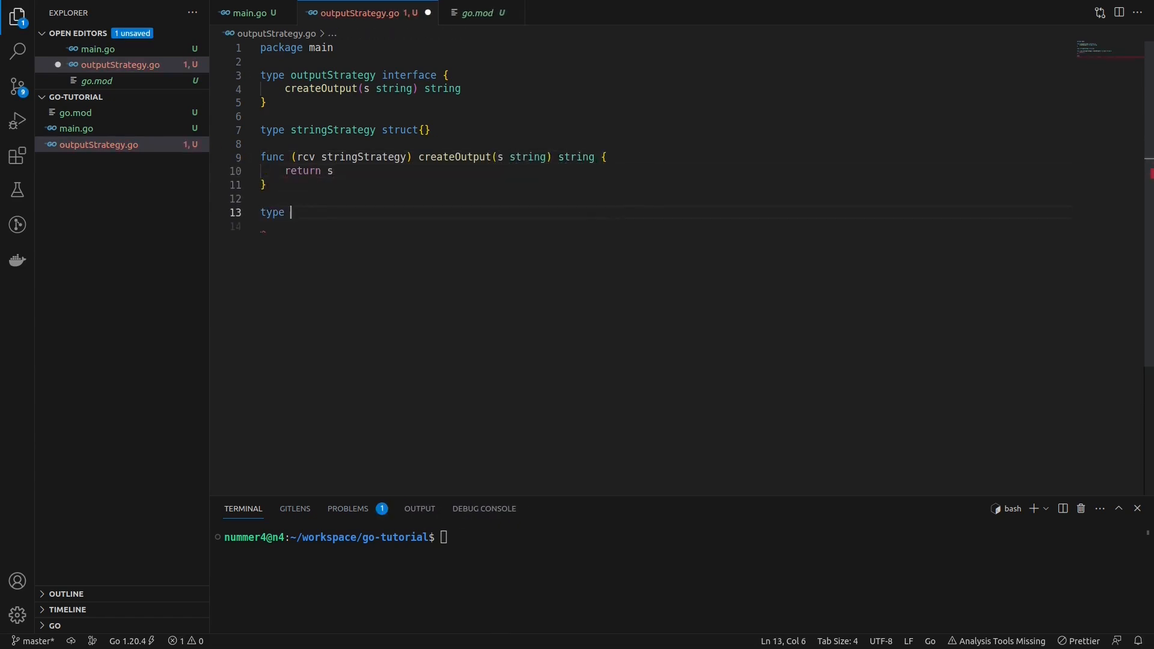
# Add byteStrategy whose createOutput returns fmt.Sprintf("%v", []byte(s)), with fmt imported
pyautogui.write('byteStrategy struct')
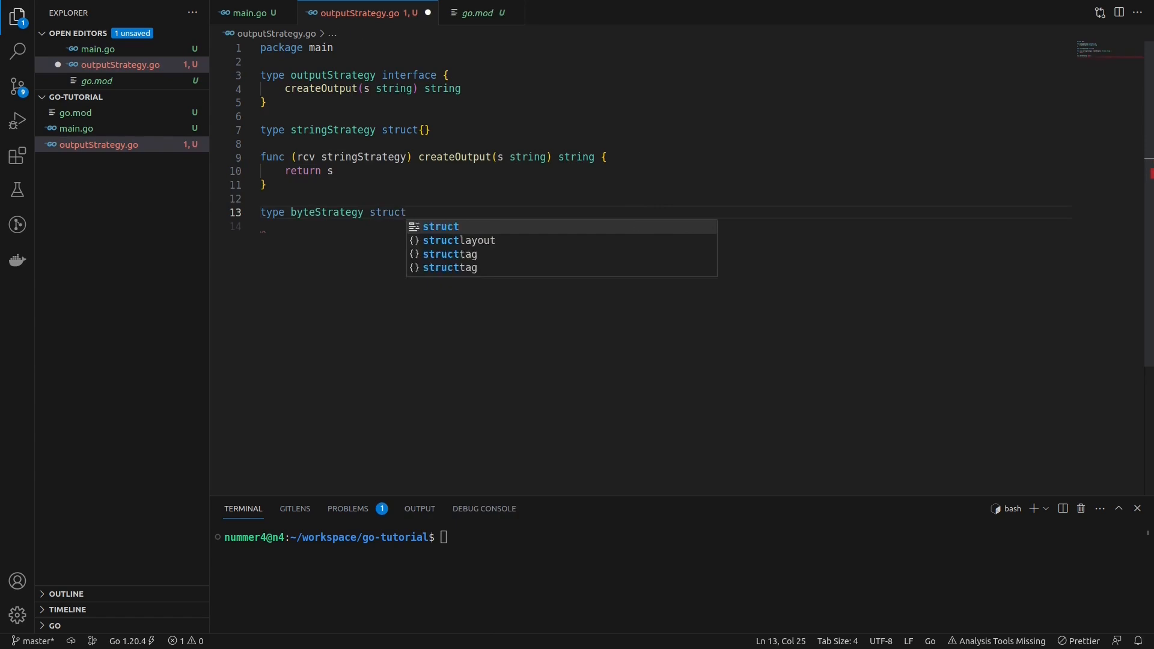
pyautogui.write('{}')
pyautogui.write('func (rcv byteStrategy) createOutput(s ')
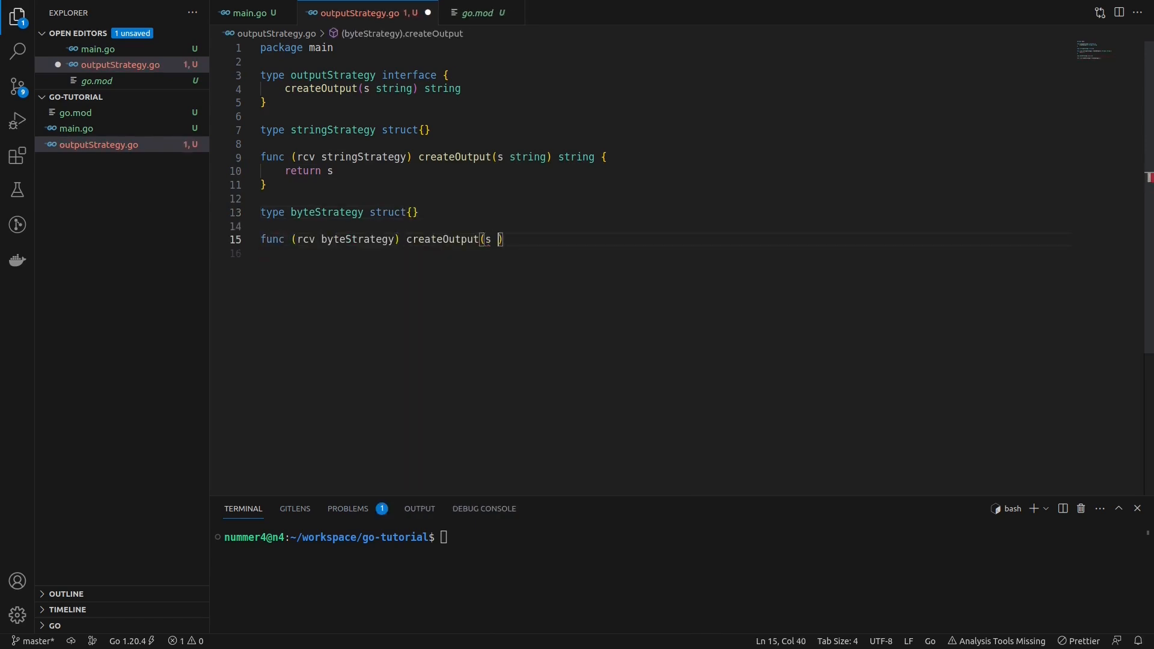
pyautogui.write('string) string')
pyautogui.write('return fmt.Sprintf(')
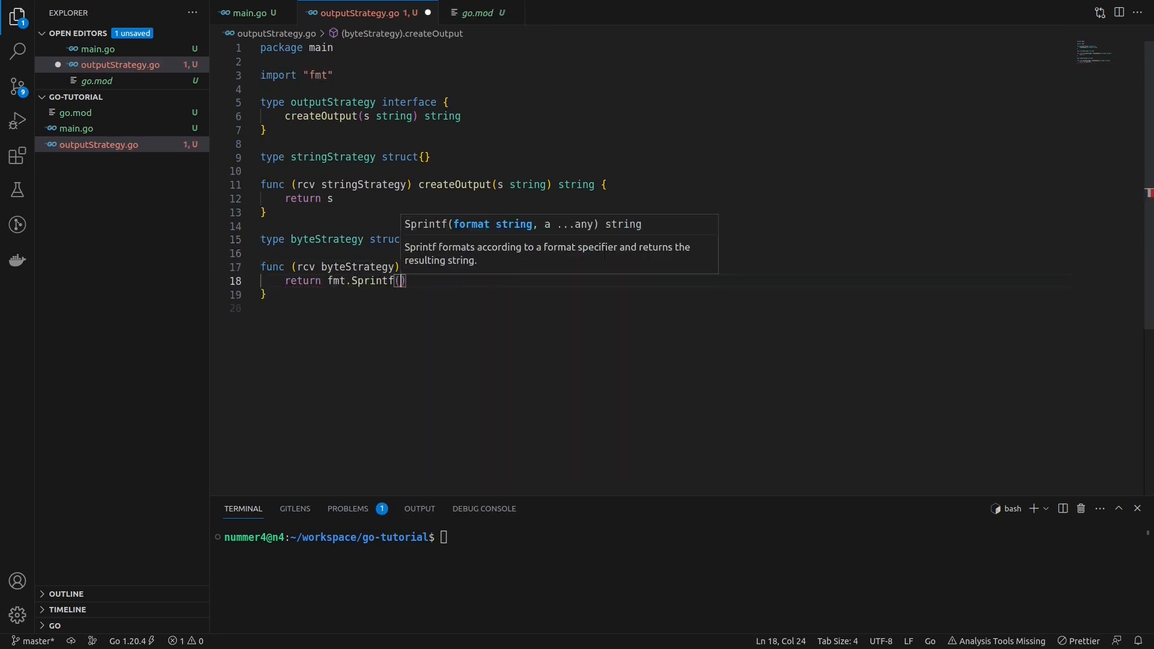
pyautogui.write('"%v", []byte(s')
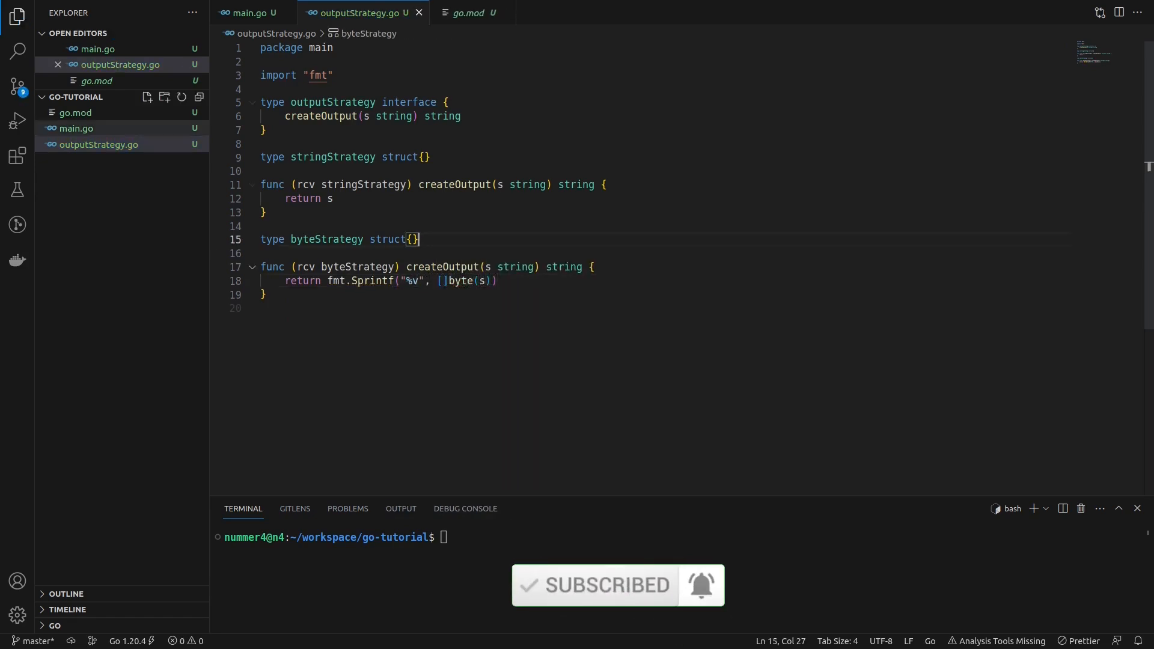
pyautogui.click(97, 145)
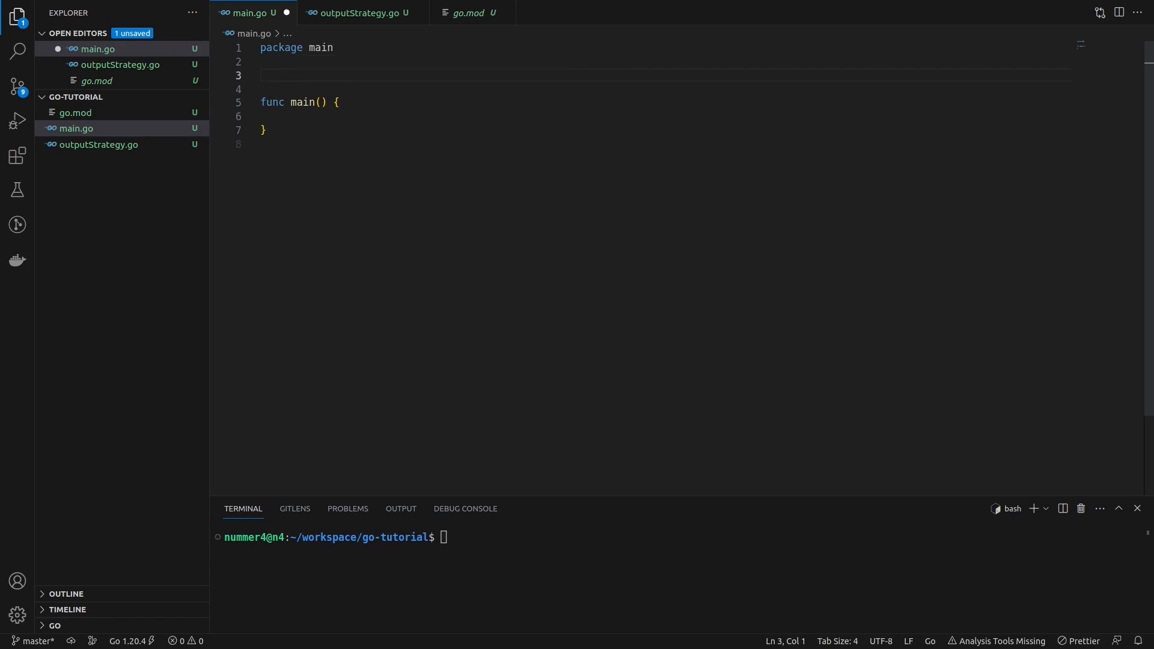
# Define a printer struct holding a strategy of type outputStrategy
pyautogui.write('type printer struct {}')
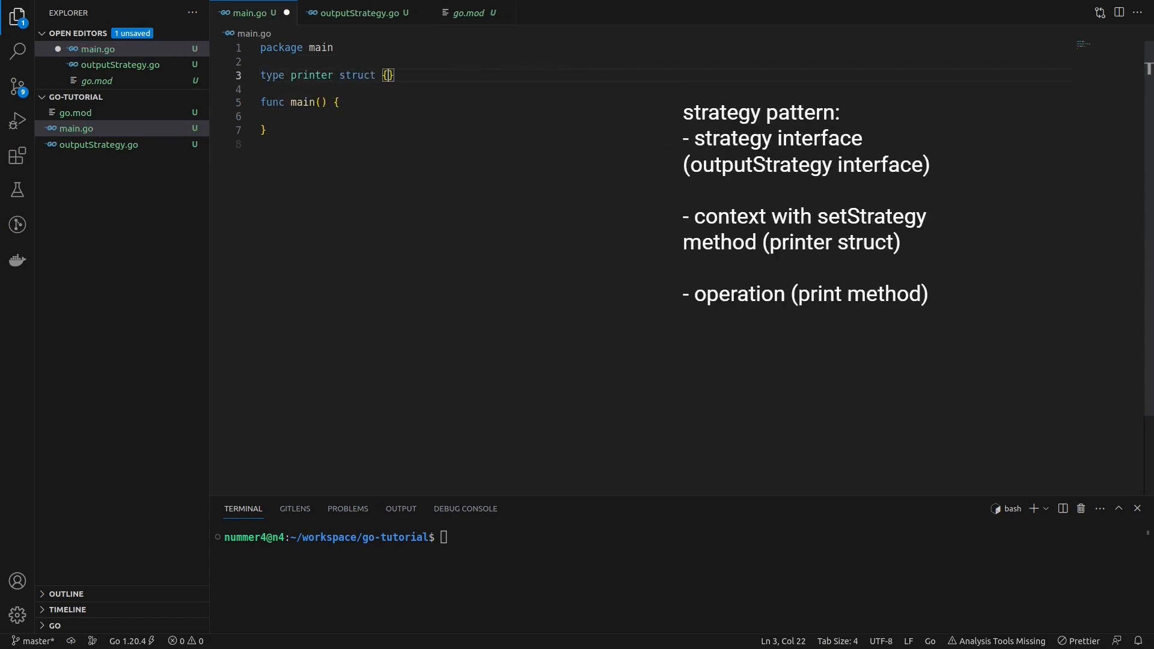
pyautogui.write('strategy')
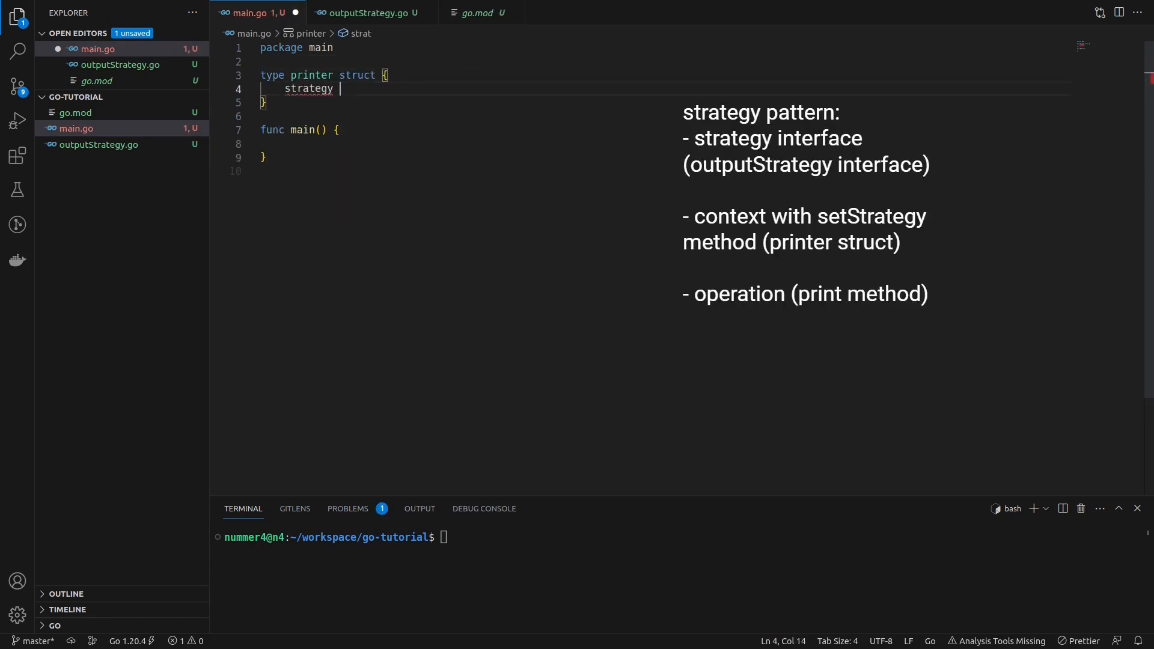
pyautogui.write('o')
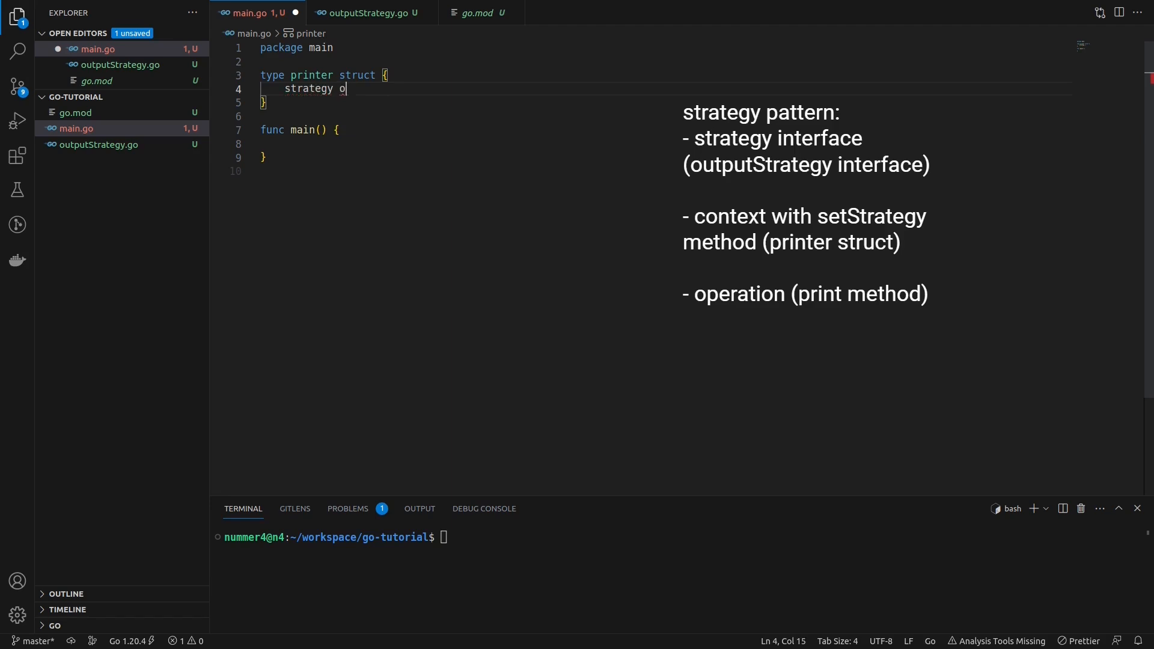
pyautogui.write('utputStrategy')
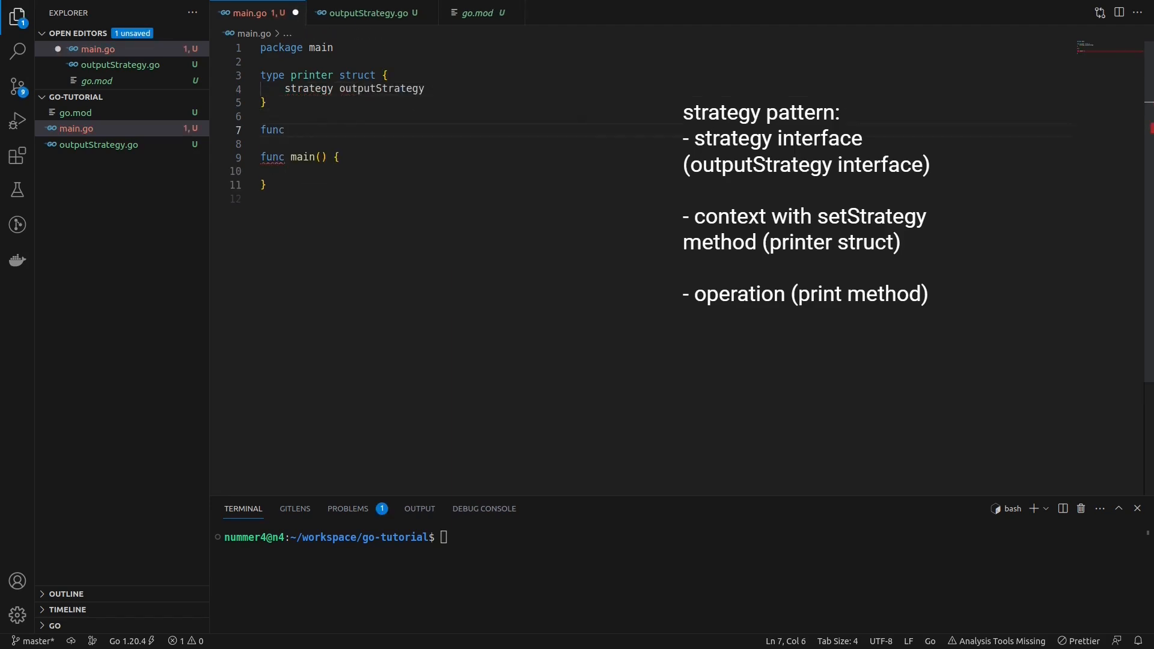
# Add setStrategy(s outputStrategy) assigning rcv.strategy = s
pyautogui.write('(rcv printer) setStrategy(')
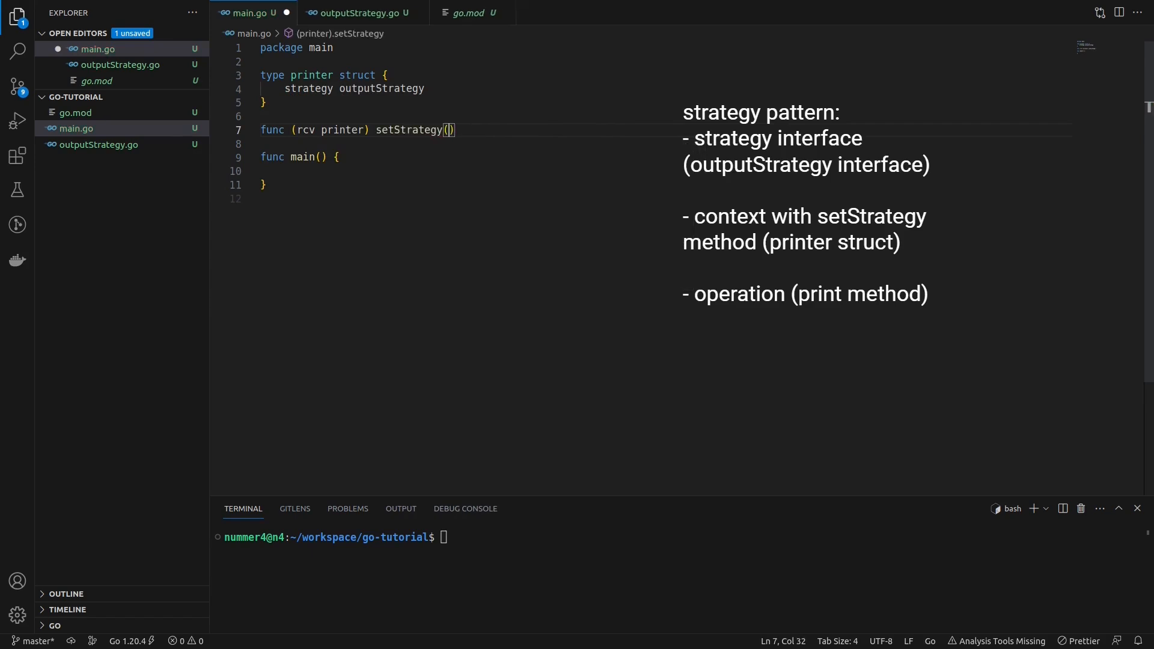
pyautogui.write('s outputStrategy) {')
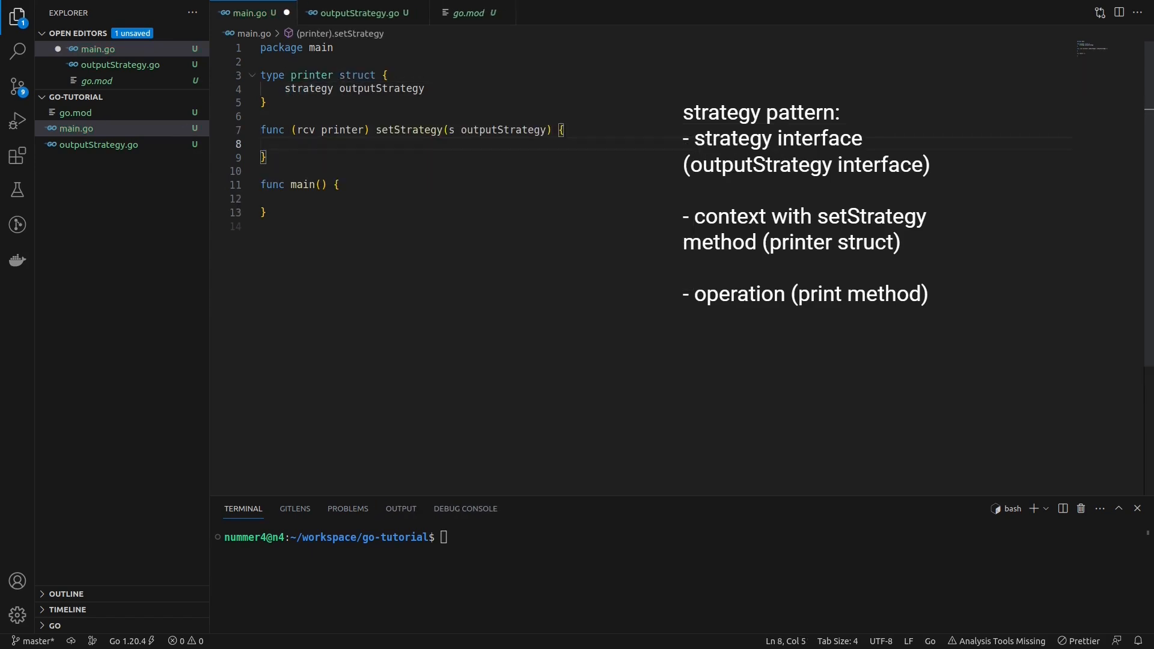
pyautogui.write('rcv.')
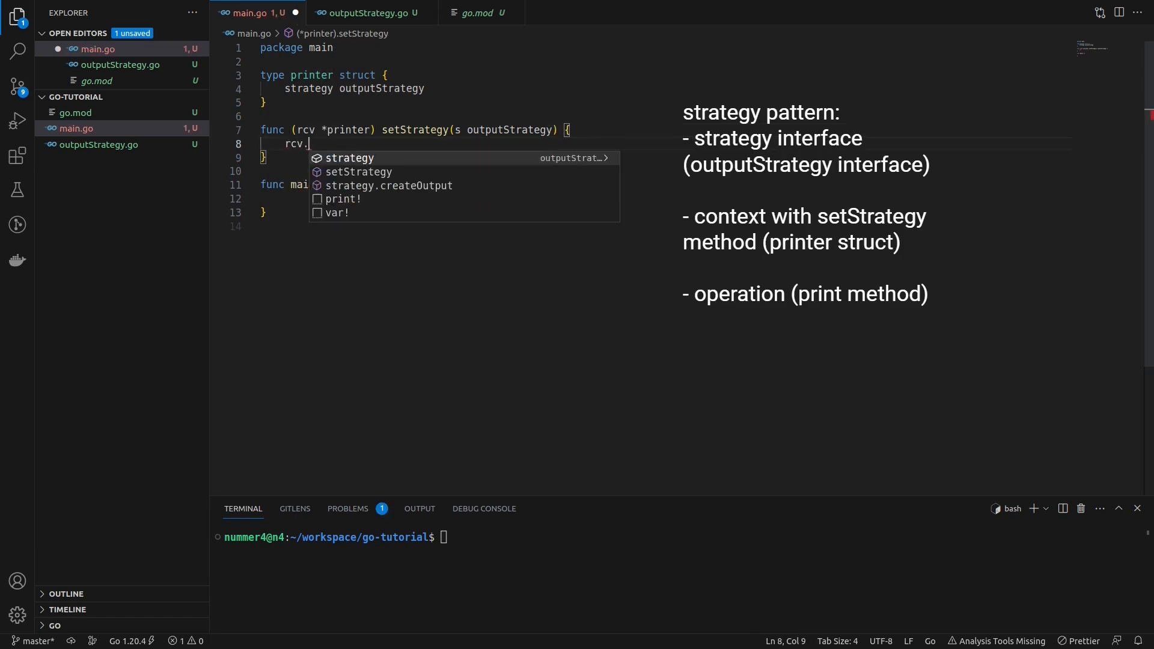
pyautogui.write('strategy = s')
pyautogui.write('func (rcv *')
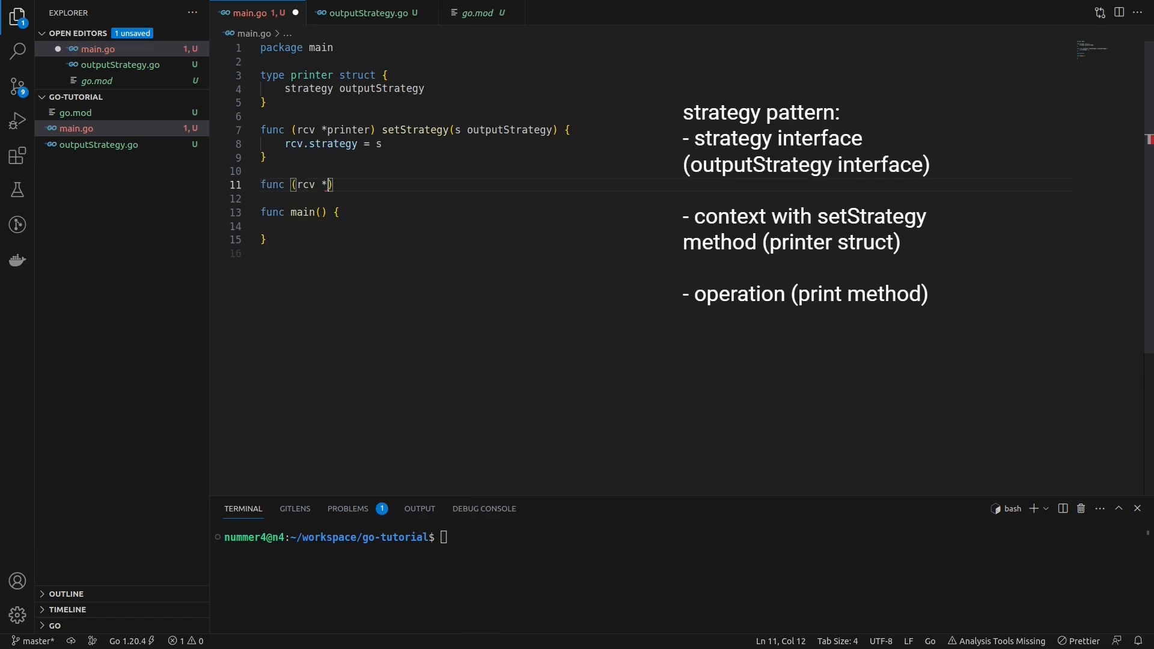
# Add a print method that outputs rcv.strategy.createOutput(inp) via fmt
pyautogui.write('printer)')
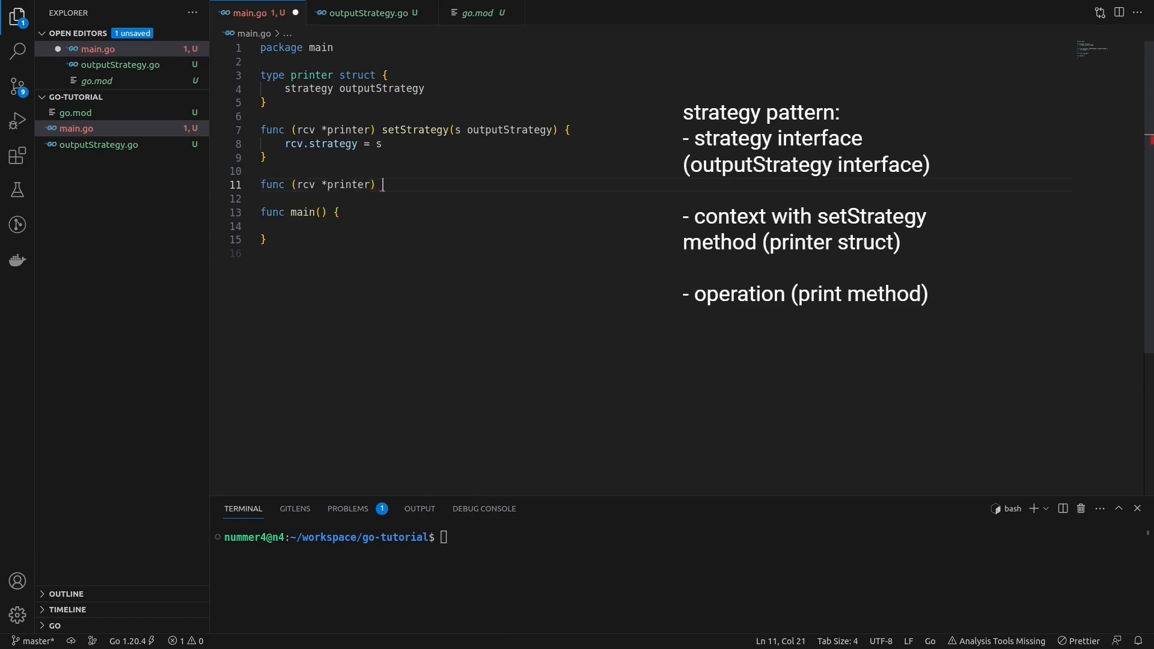
pyautogui.write('print(input string) {')
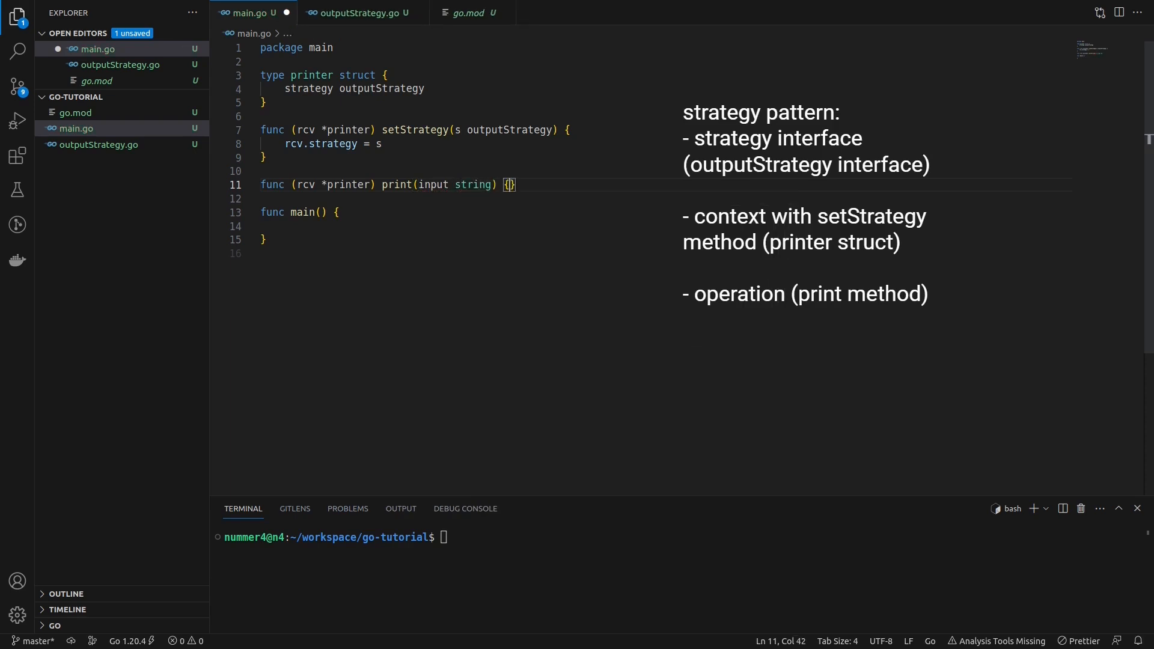
pyautogui.write('output')
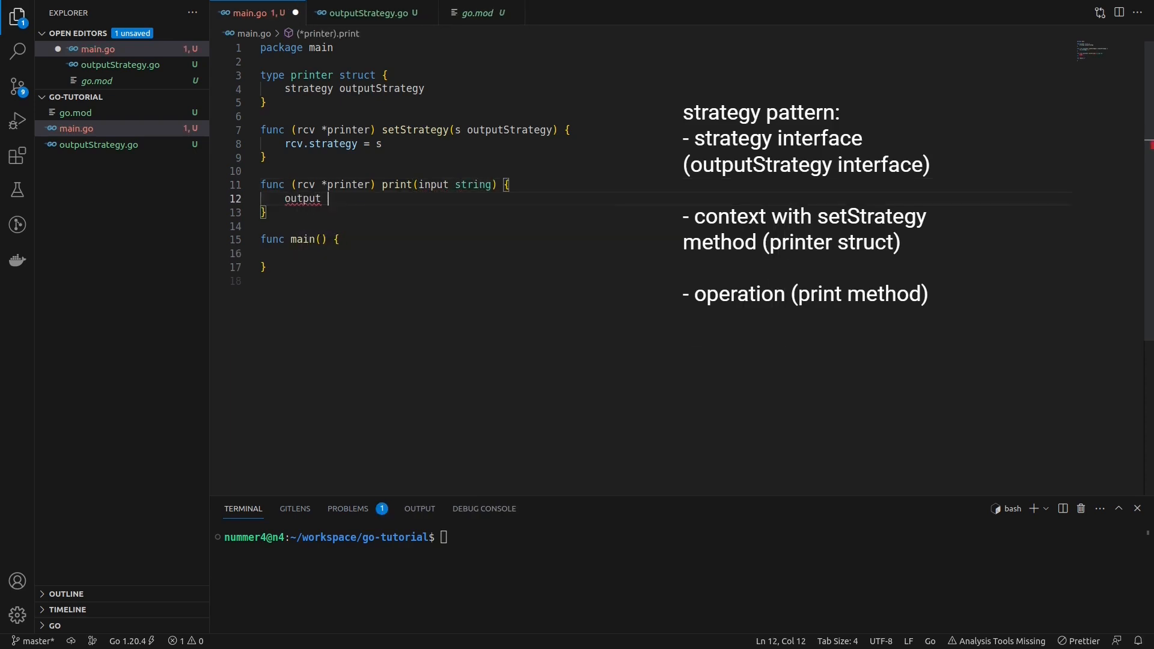
pyautogui.write(':= rcv.strategy.createOutput(input)')
pyautogui.write('fmt.Println(output')
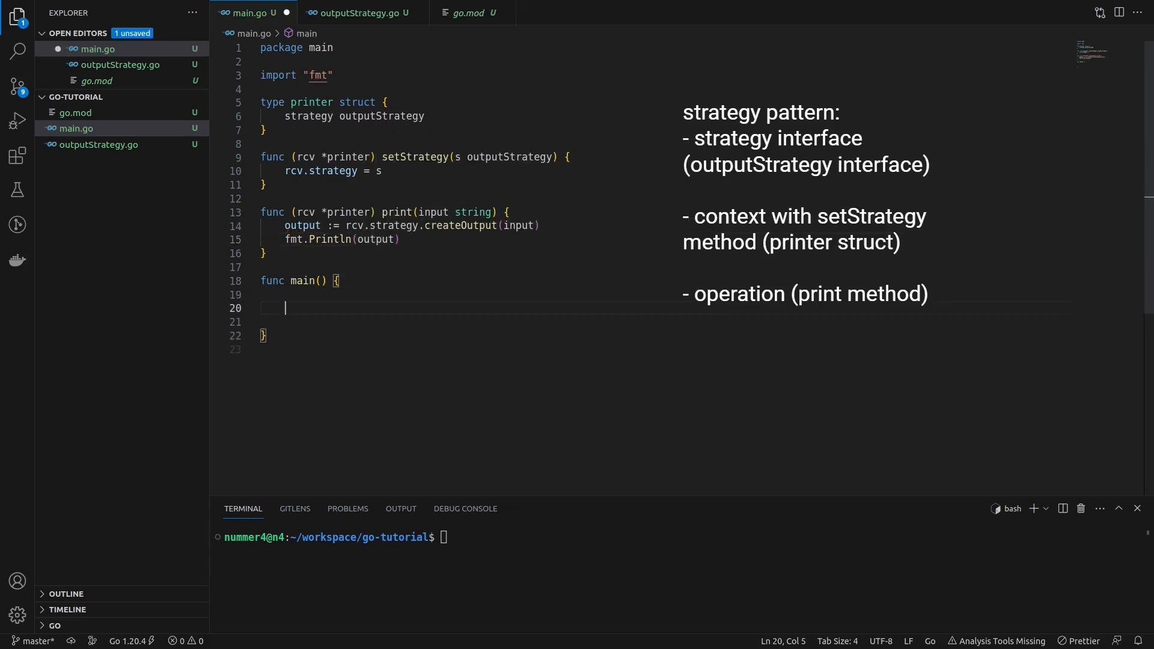
# Declare input and strategy flags with flag.String for i and s
pyautogui.write('input := flag.String("i",')
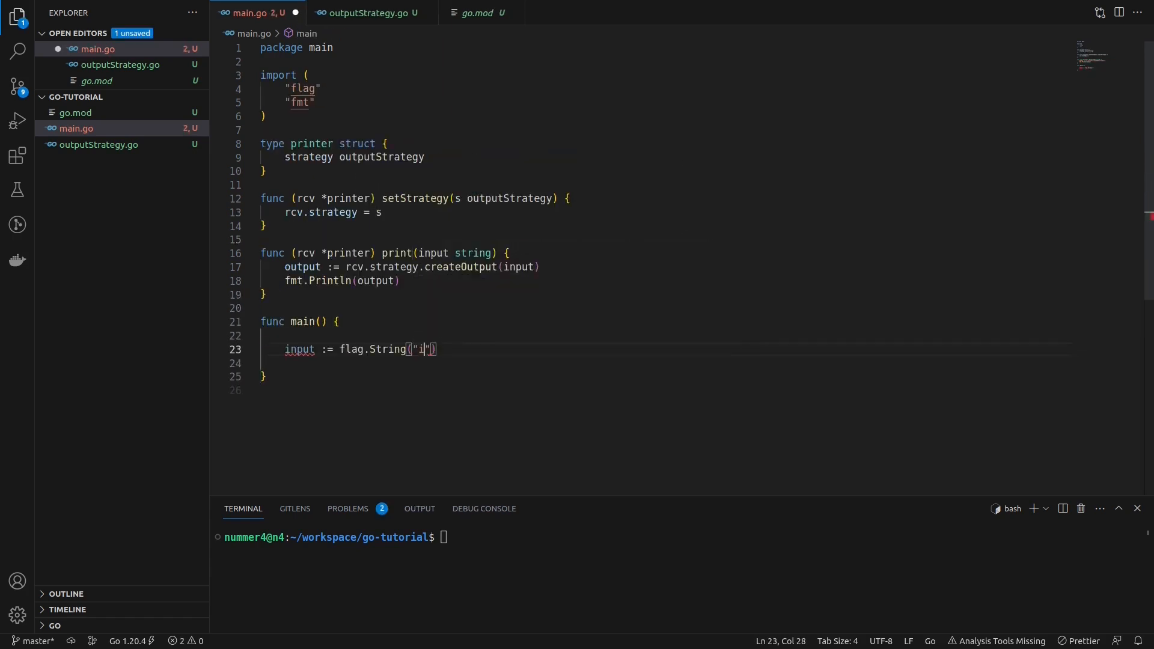
pyautogui.write('", "", "the input")')
pyautogui.write('p:= printer{')
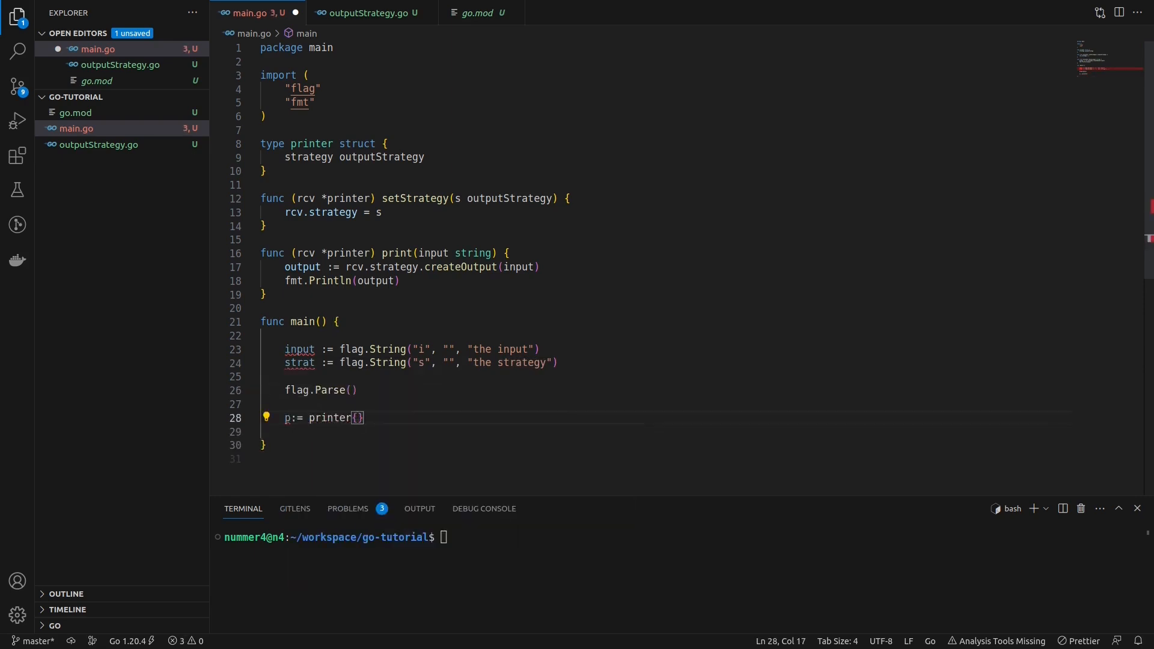
# Add a switch choosing stringStrategy or byteStrategy from the s flag, with log.Fatal default
pyautogui.write('switch{')
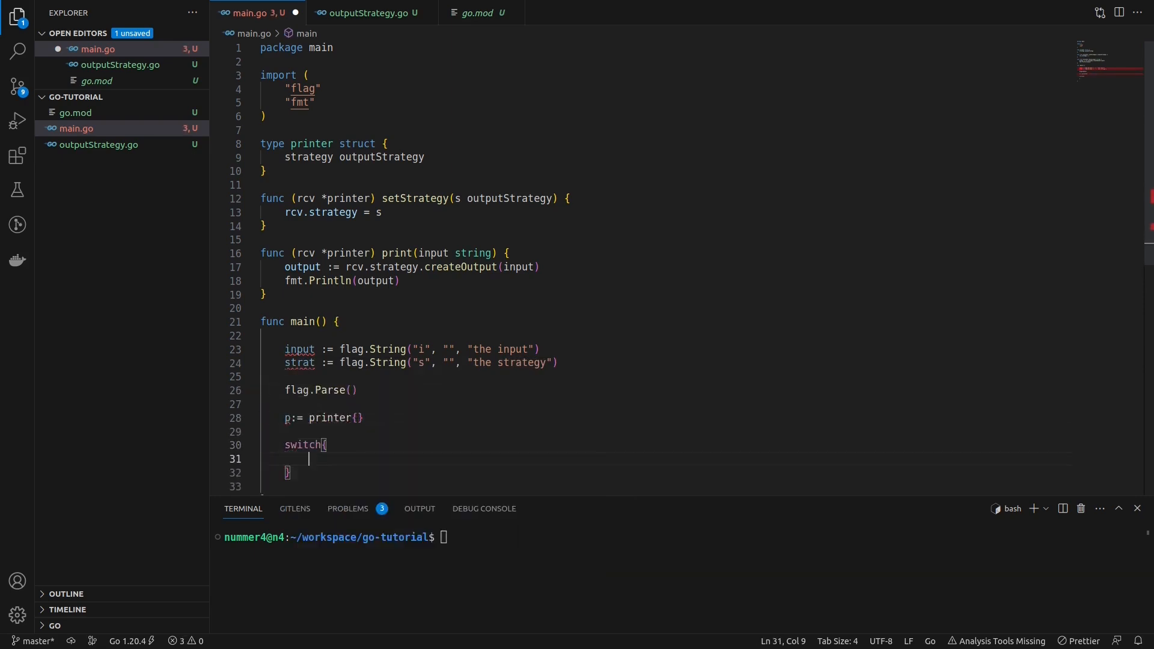
pyautogui.write('case *strat ==')
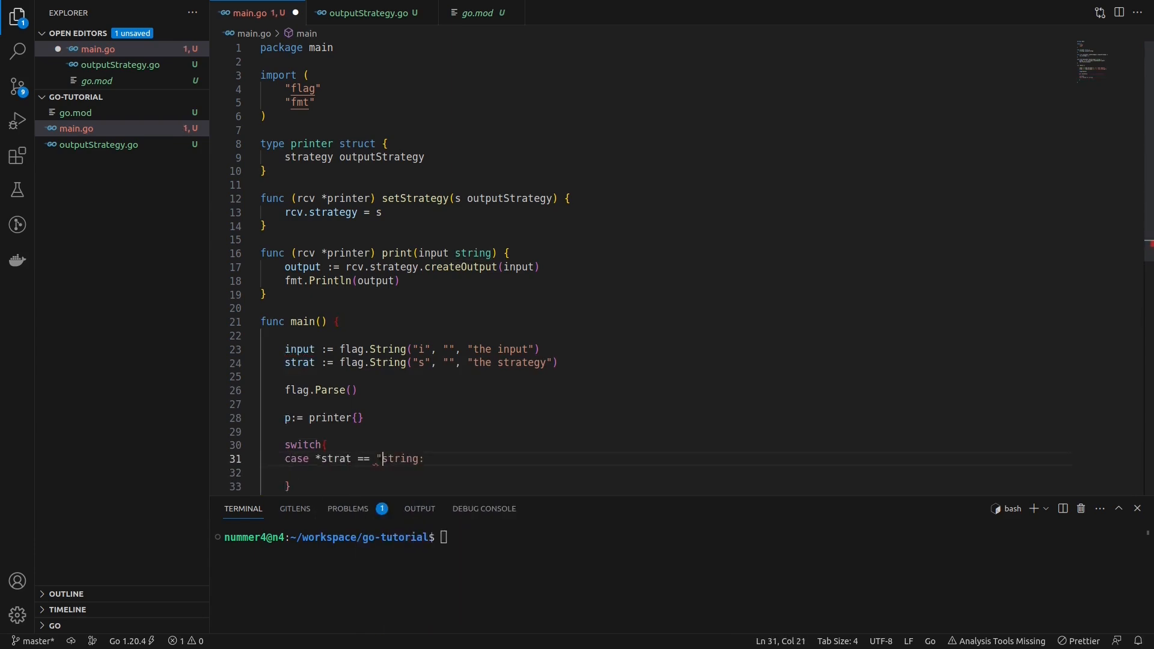
pyautogui.write('p.')
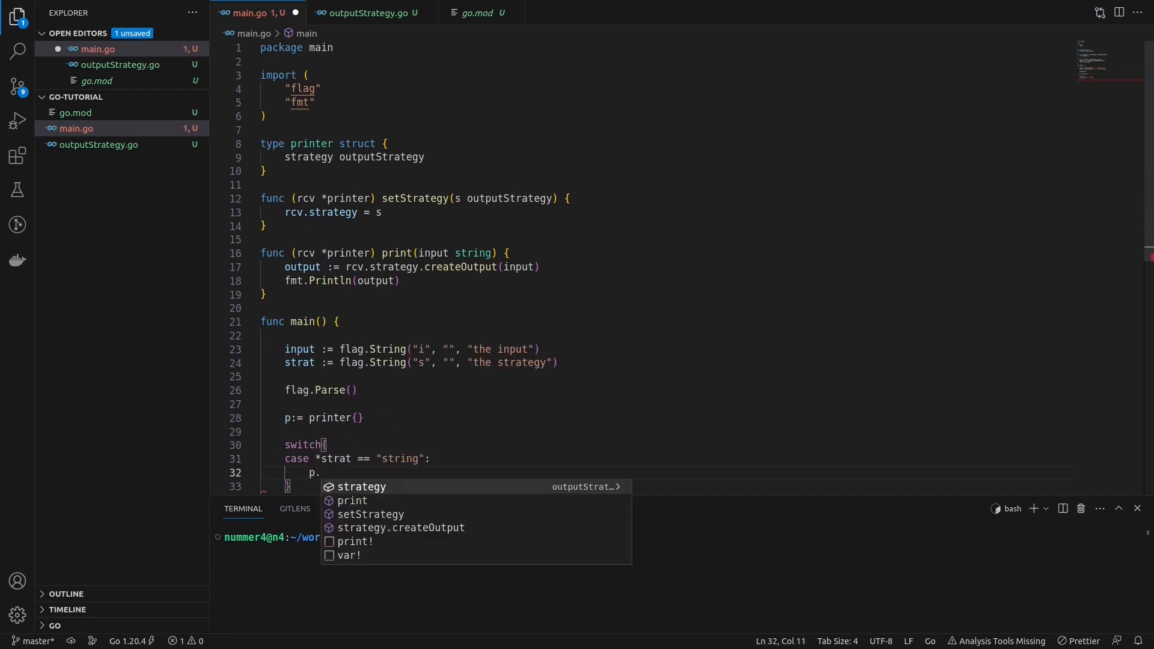
pyautogui.write('setStrategy(stringStrategy{})')
pyautogui.write('case *strat == "byte":')
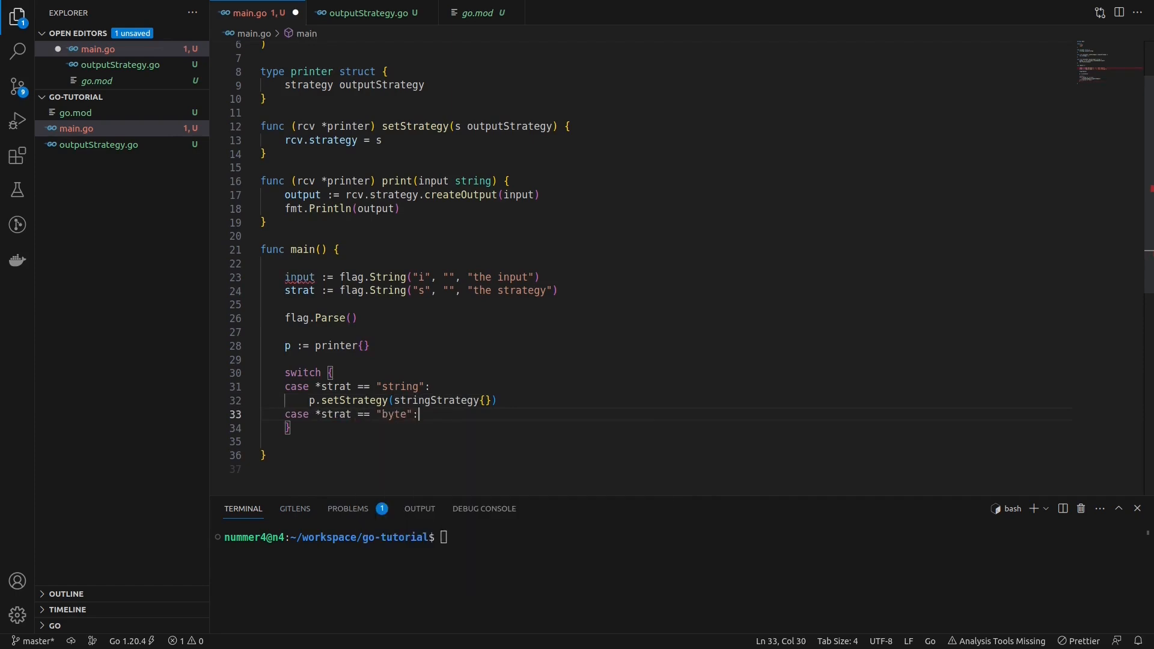
pyautogui.write('p.setStrategy(byteStrategy{})')
pyautogui.write('log.Fatal("no strategy specified')
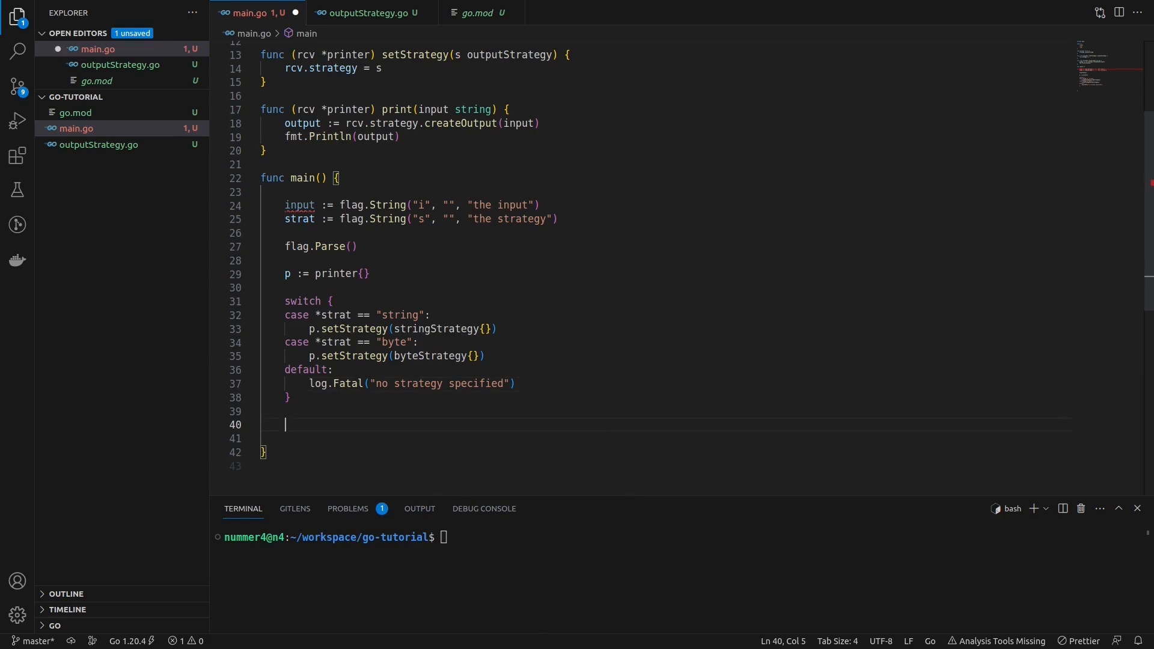
# Finish main with p.print(*input) and start typing go run in the terminal
pyautogui.write('p.print(*input')
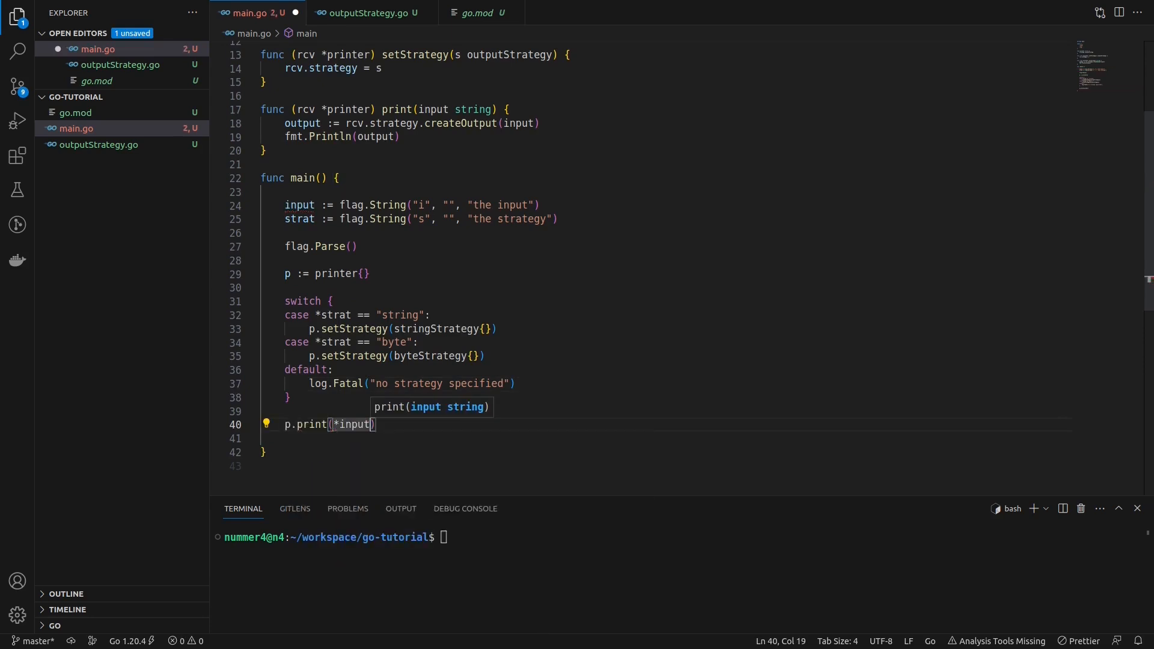
pyautogui.write('go run . -i')
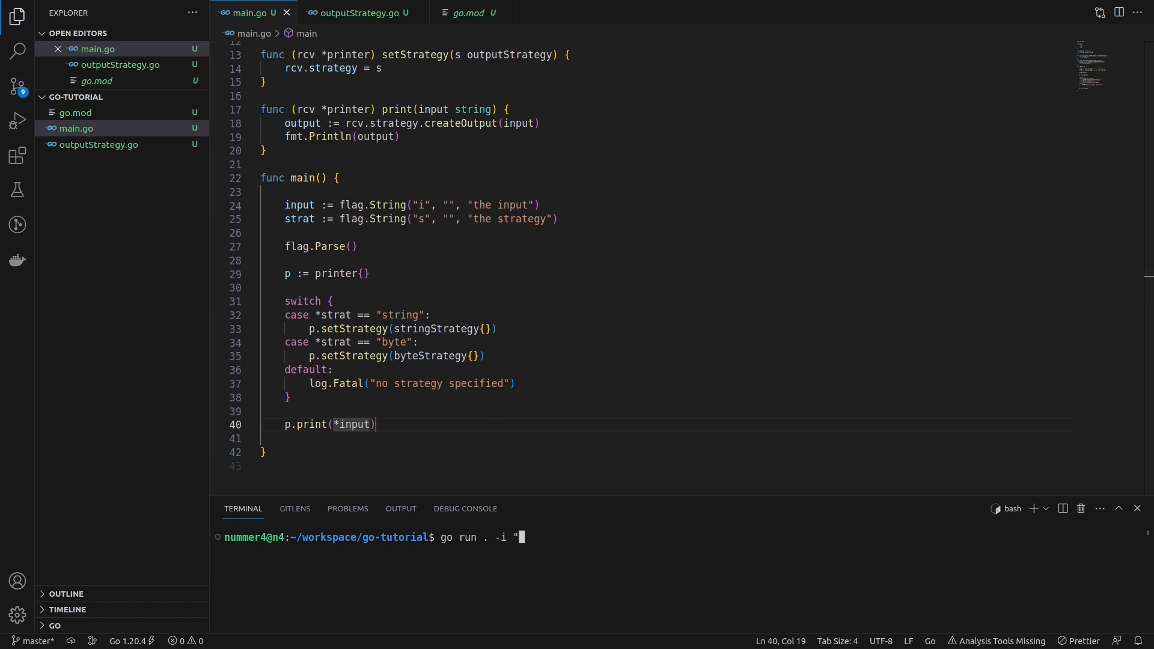
# Run go run . -i "héllo" with -s string, then enter the -s byte command
pyautogui.write('héllo" -')
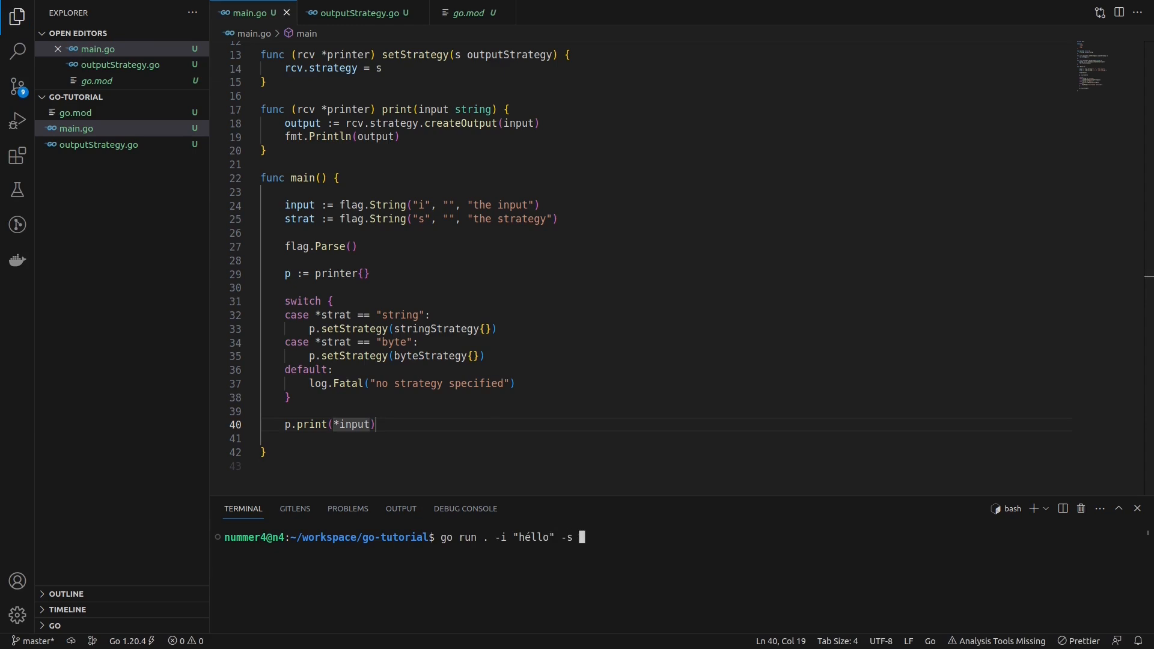
pyautogui.write('string')
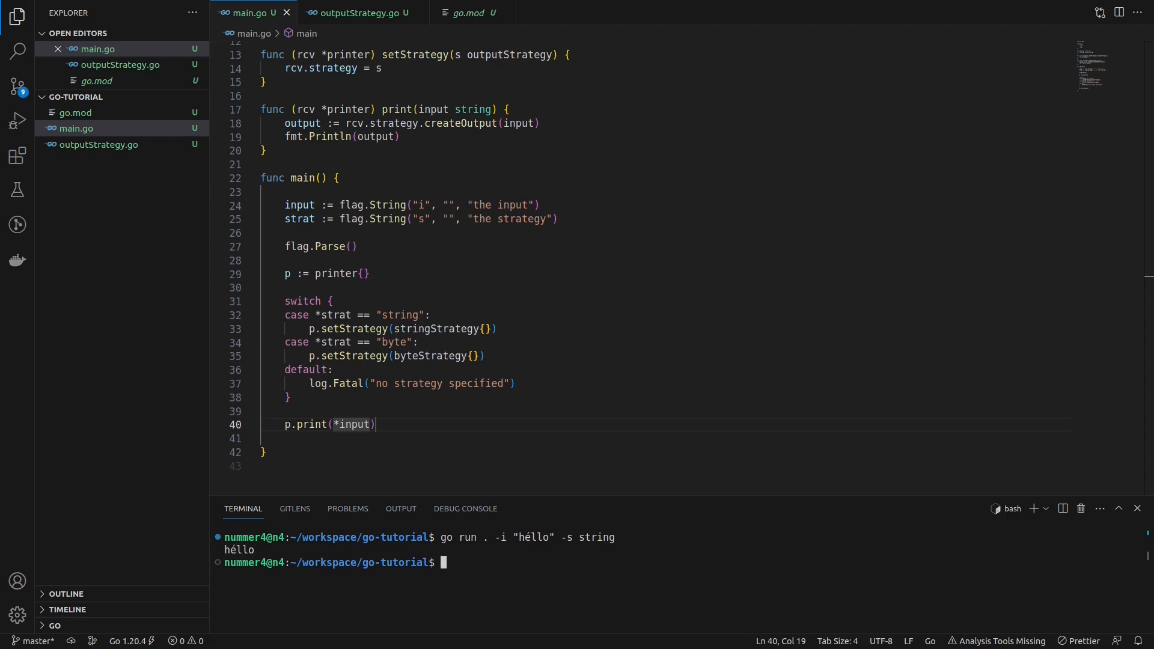
pyautogui.write('go run . -i "héllo" -s by')
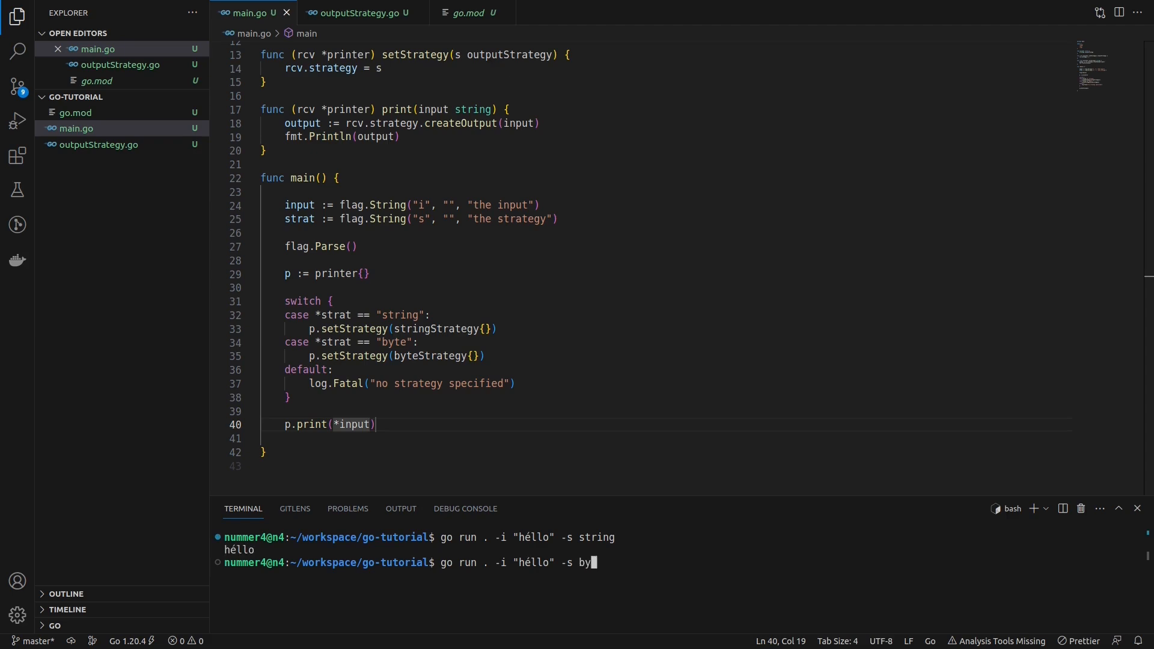
pyautogui.write('te')
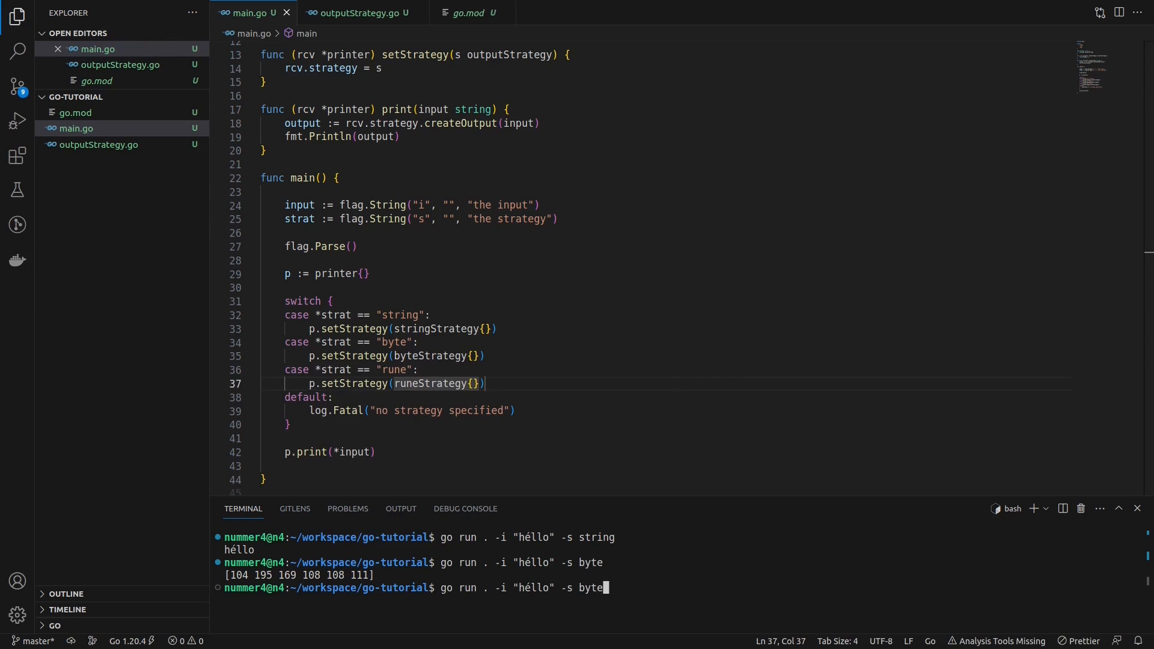
# Add a rune case selecting runeStrategy{} in the strategy switch
pyautogui.write('rune')
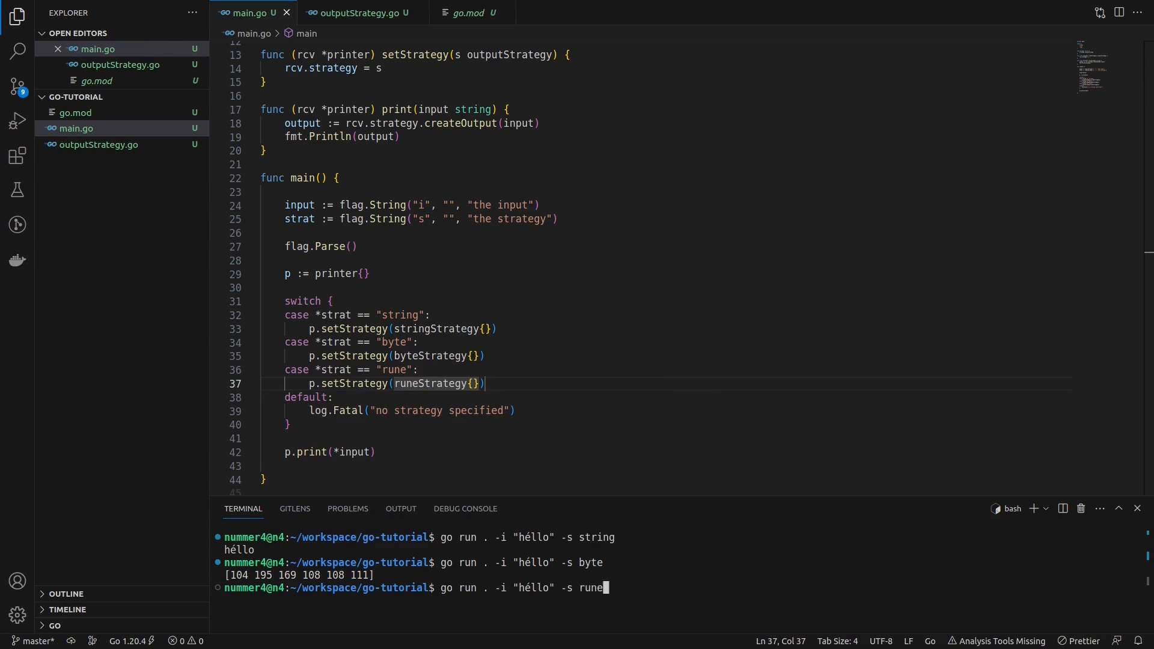